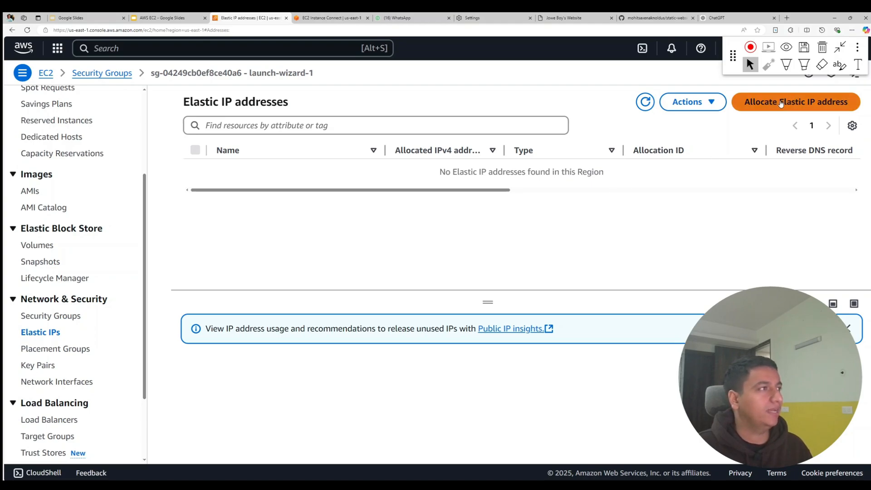
- Allocate Elastic IP 98.85.162.32 from Amazon's pool of IPv4 addresses
{"action": "left_click", "coordinate": [795, 101]}
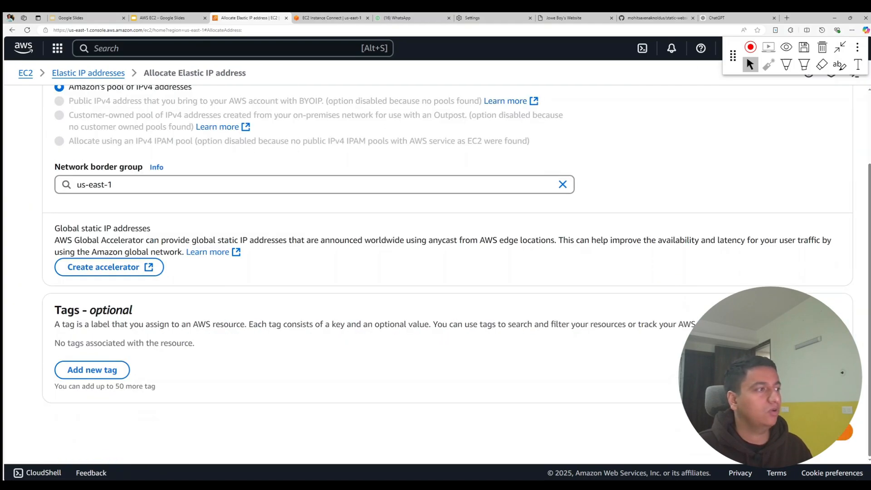
{"action": "left_click", "coordinate": [794, 102]}
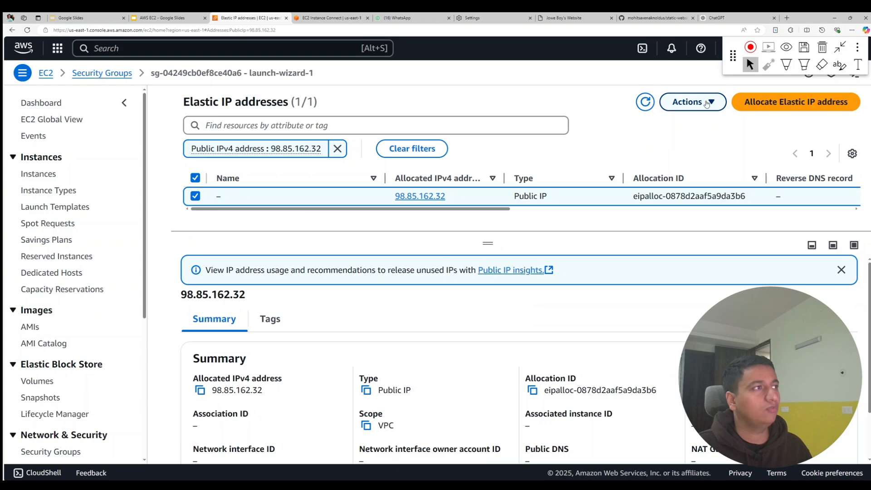
{"action": "left_click", "coordinate": [693, 101]}
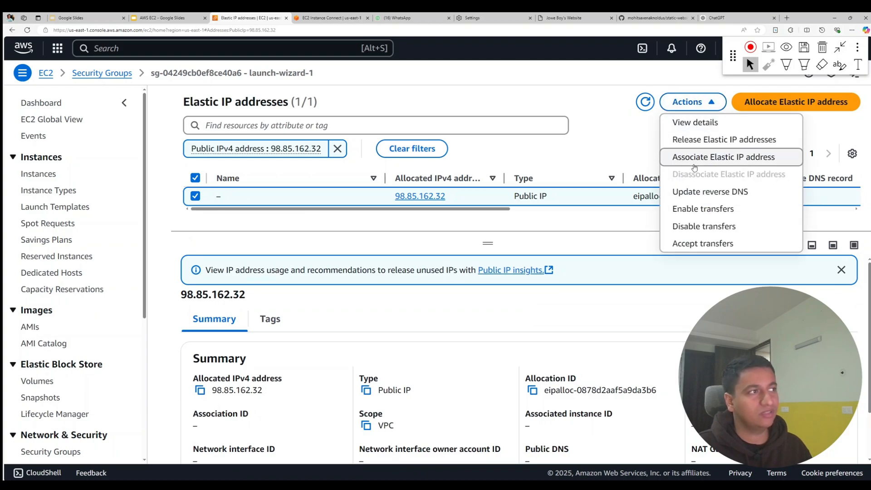
{"action": "mouse_move", "coordinate": [748, 157]}
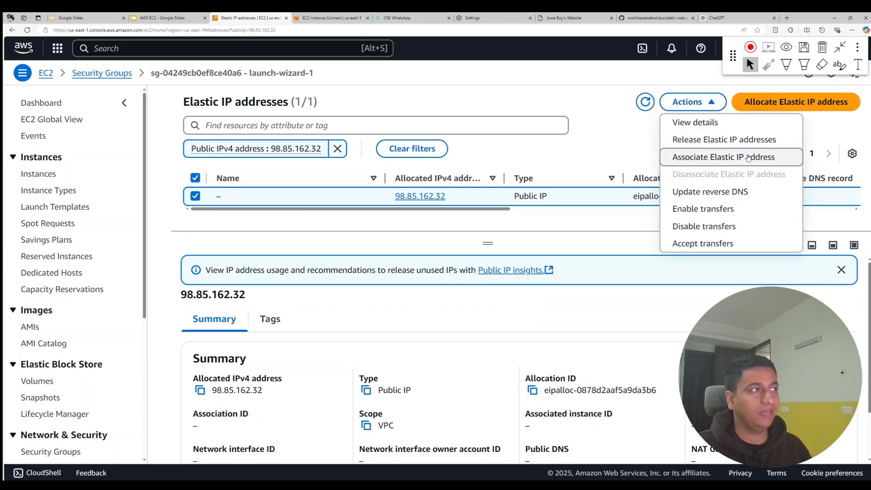
{"action": "mouse_move", "coordinate": [695, 122]}
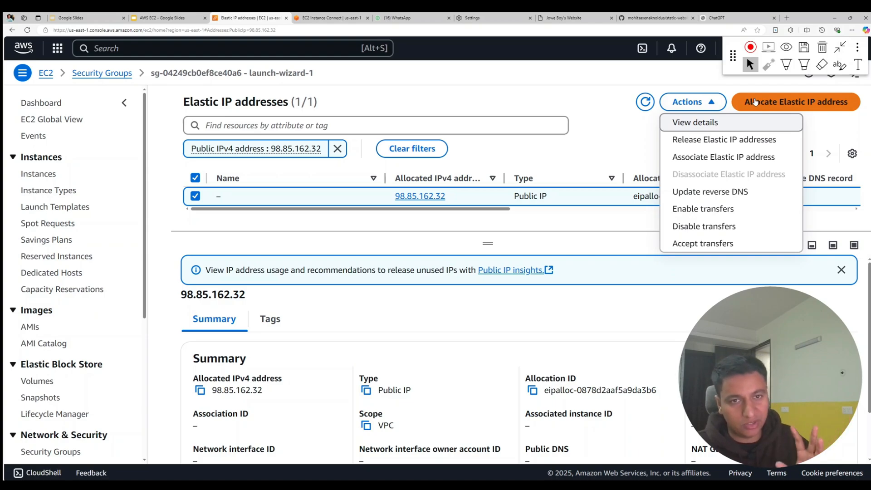
{"action": "mouse_move", "coordinate": [723, 156]}
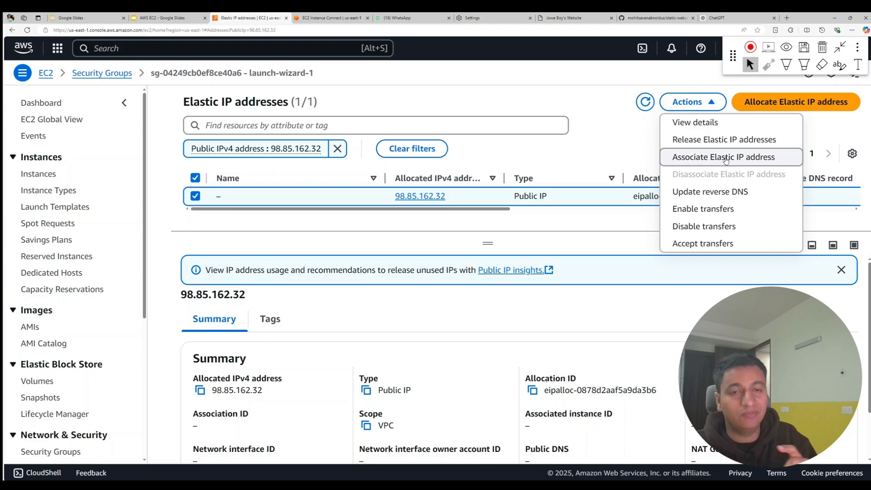
- Associate 98.85.162.32 with webserver2, verify the website loads, and return to Elastic IPs
{"action": "left_click", "coordinate": [723, 156]}
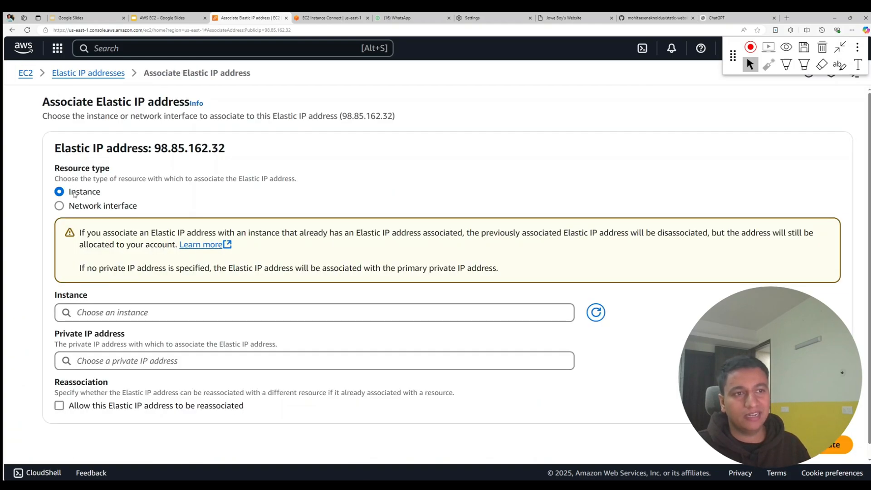
{"action": "left_click", "coordinate": [314, 312]}
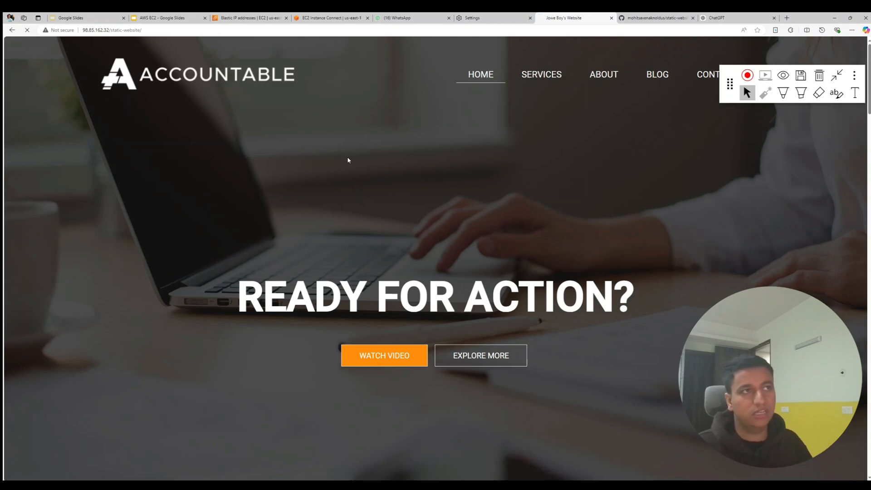
{"action": "left_click", "coordinate": [247, 18]}
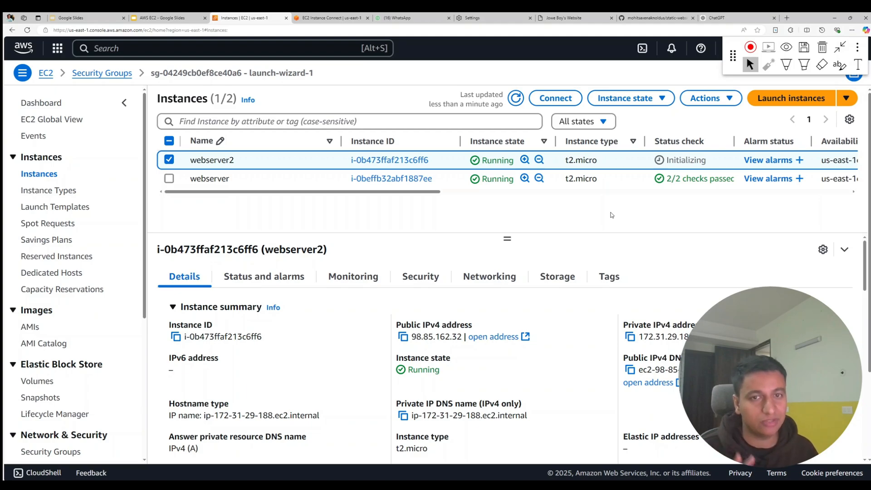
{"action": "scroll", "scroll_direction": "down", "scroll_amount": 3}
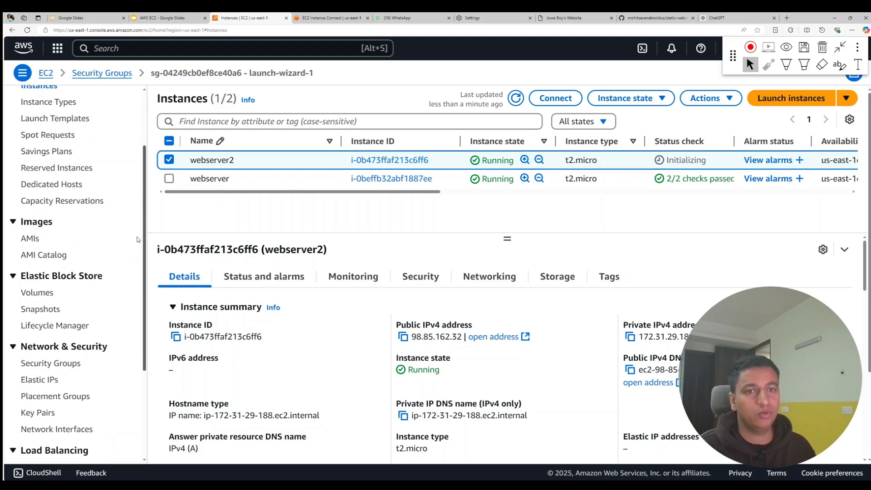
{"action": "left_click", "coordinate": [39, 294]}
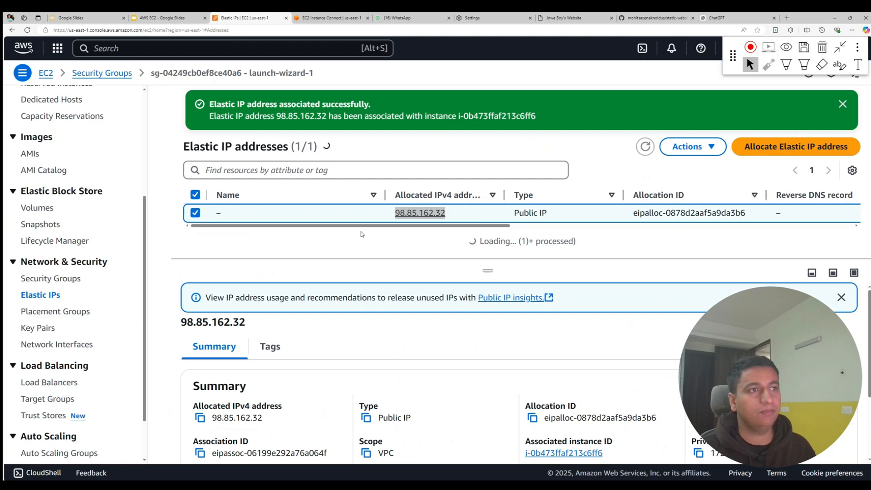
{"action": "left_click", "coordinate": [195, 213]}
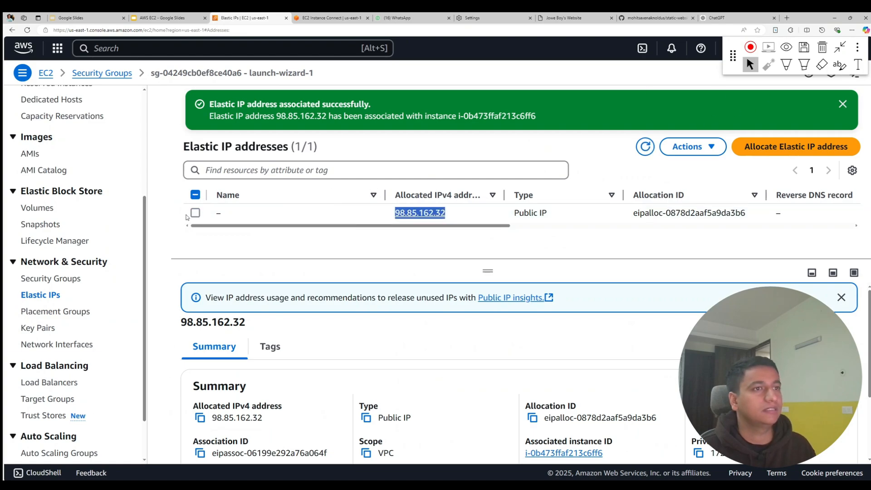
{"action": "left_click", "coordinate": [692, 146]}
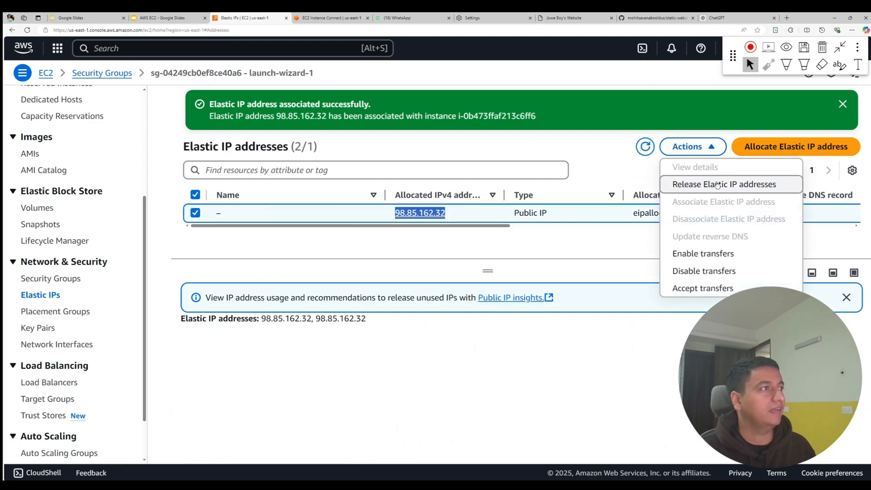
{"action": "left_click", "coordinate": [724, 184]}
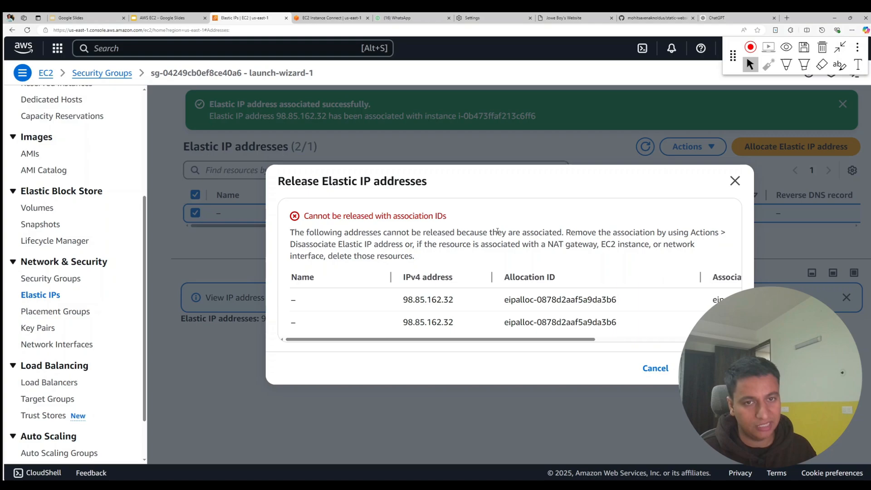
{"action": "left_click", "coordinate": [693, 146]}
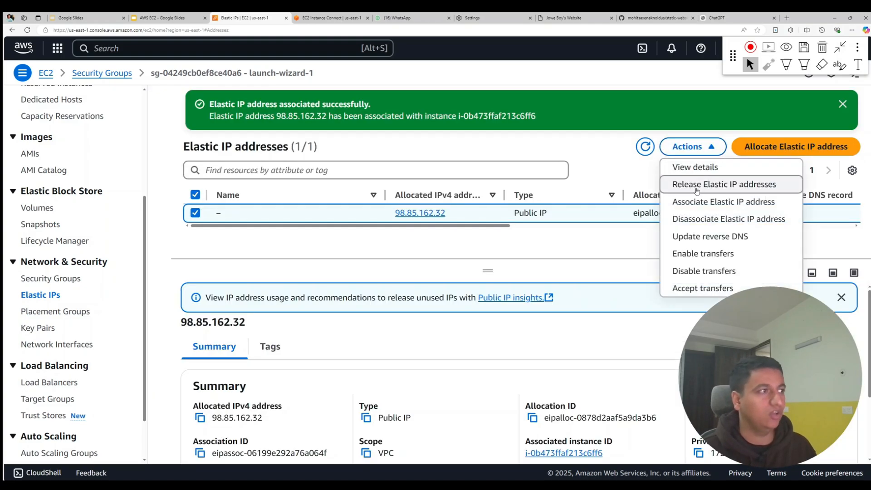
{"action": "mouse_move", "coordinate": [695, 166]}
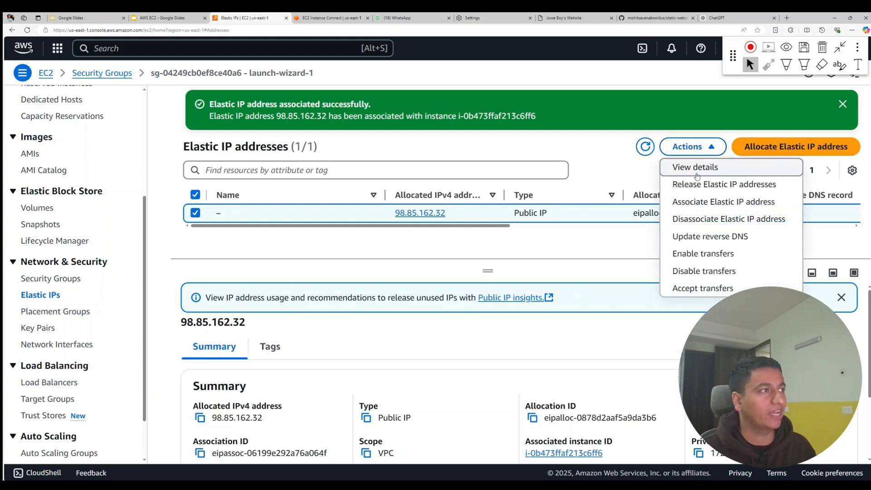
{"action": "mouse_move", "coordinate": [728, 218]}
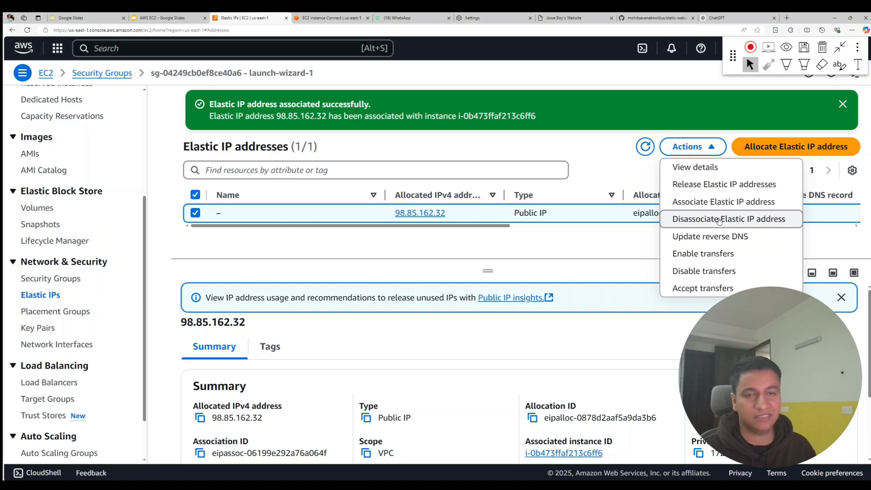
- Disassociate 98.85.162.32 from webserver2, then release the address
{"action": "left_click", "coordinate": [727, 219]}
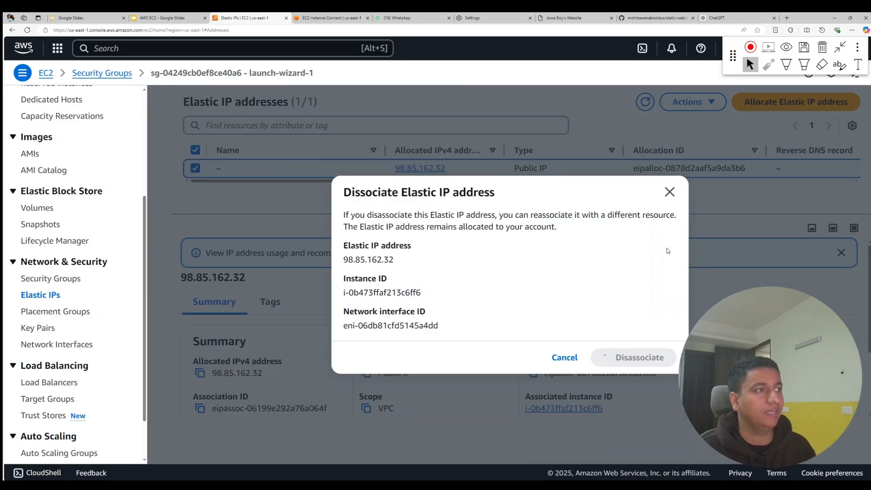
{"action": "left_click", "coordinate": [639, 357]}
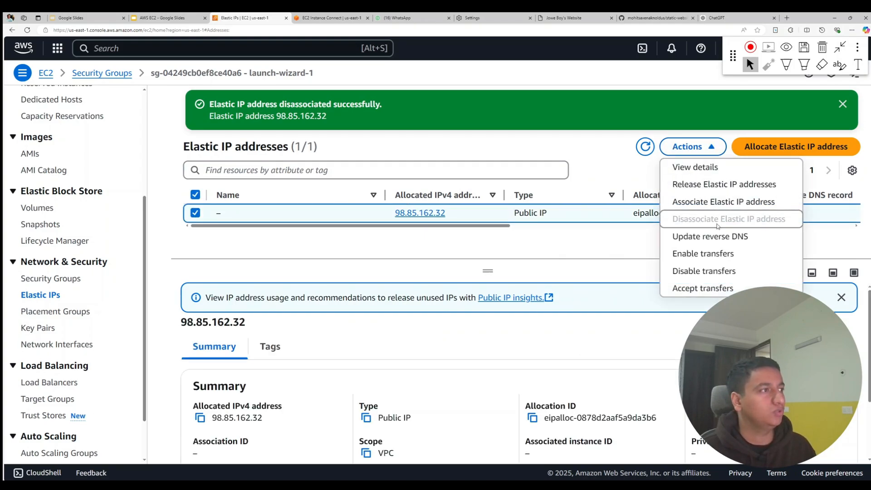
{"action": "mouse_move", "coordinate": [725, 184]}
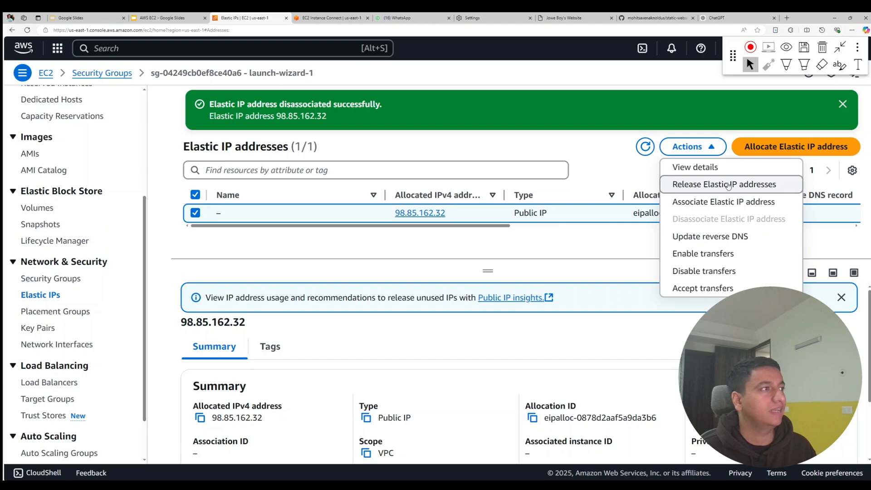
{"action": "left_click", "coordinate": [724, 183]}
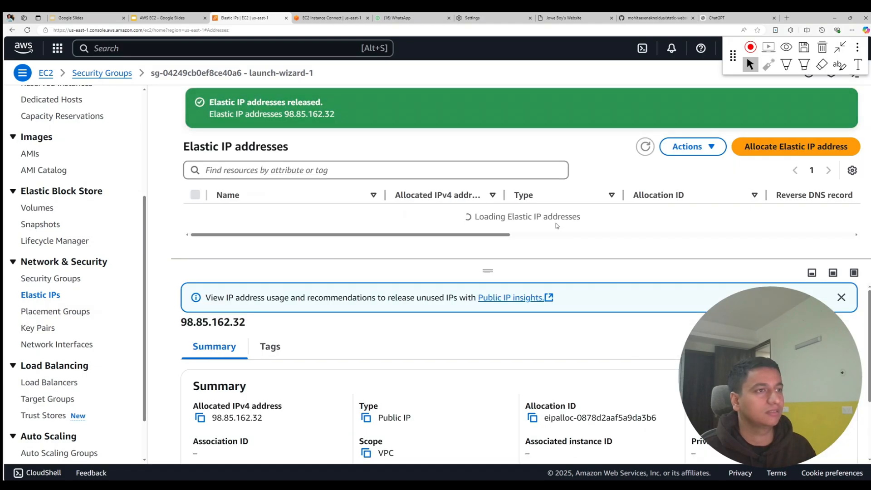